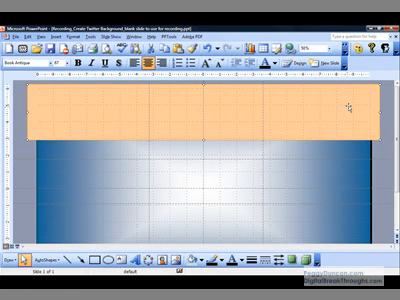
mouse_move(276, 132)
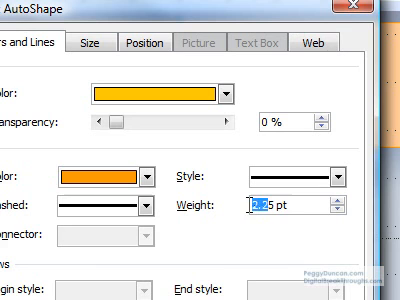
- Give the top orange band an orange outline with line weight 35 pt
text(35)
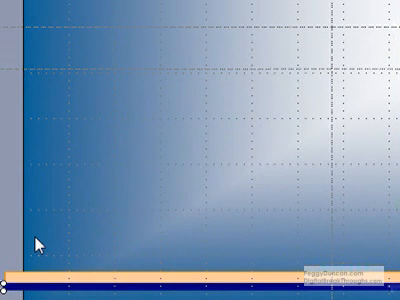
mouse_move(376, 240)
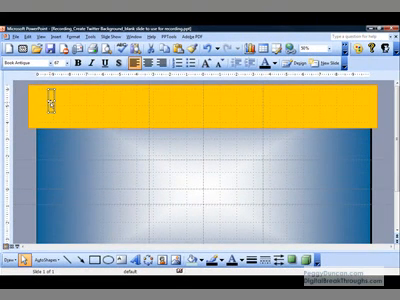
- Enter the title 'Tweets About Working Smarter' and position its text box within the orange band
text(Tweets About)
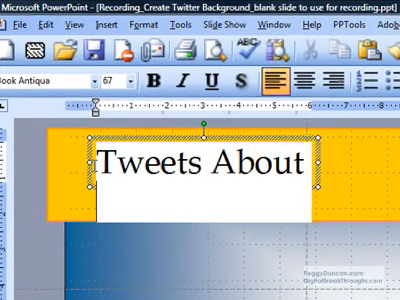
text(Working S)
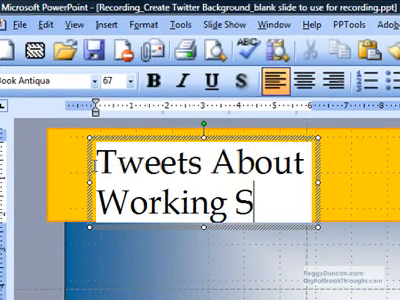
text(marter)
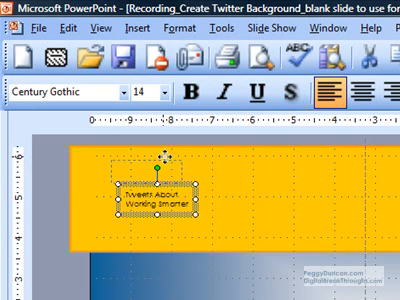
drag(160, 190, 164, 164)
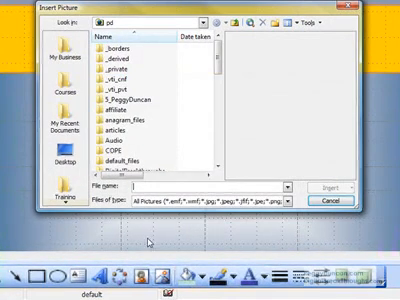
- Browse the Insert Picture dialog to the images folder
scroll(down, 3)
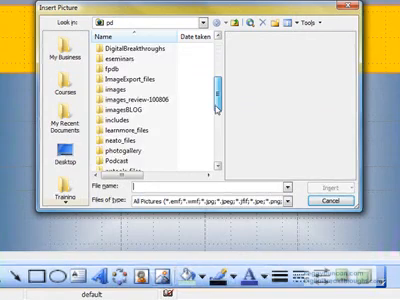
scroll(down, 3)
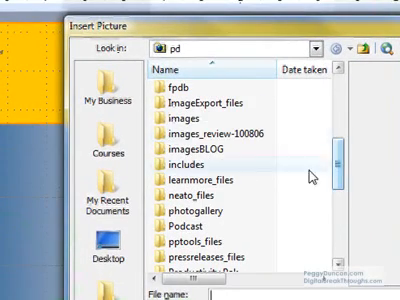
click(184, 94)
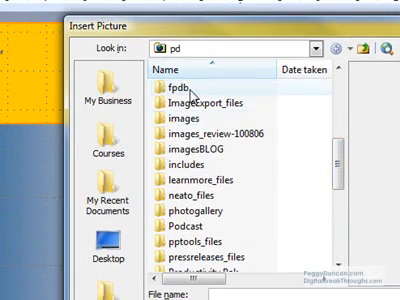
mouse_move(180, 116)
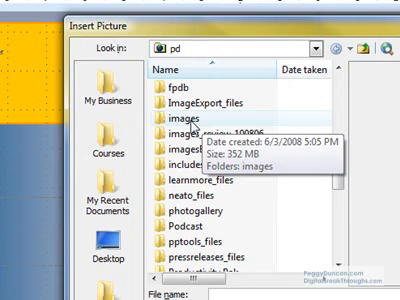
double_click(176, 116)
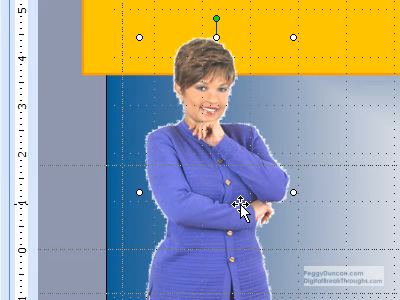
- Place the woman's photo on the blue area below the orange band
scroll(down, 3)
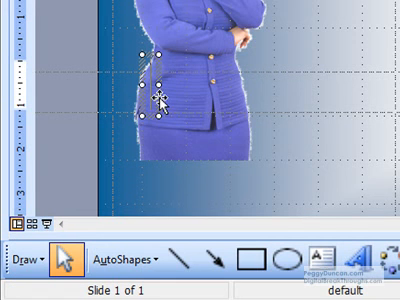
- Adjust the cut-out photo of the woman along the slide's left side, entering 'Peg'
text(Peg)
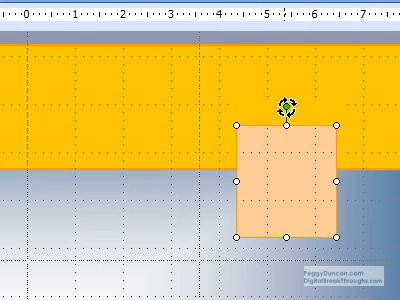
- Rotate the pale orange square with its rotation handle to tilt it
drag(288, 110, 296, 116)
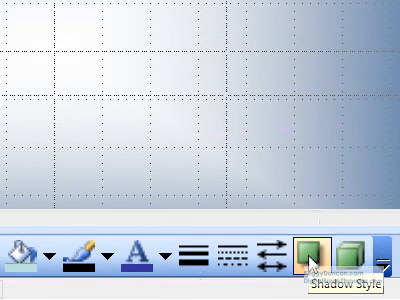
- Apply a drop shadow style to the tilted orange square from the Drawing toolbar
click(308, 262)
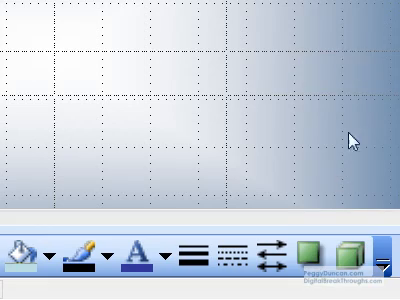
click(316, 258)
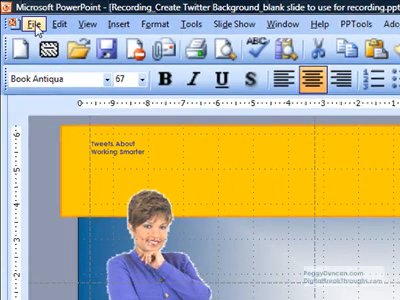
- Begin Save As from the File menu and show the Save as type choices
click(18, 18)
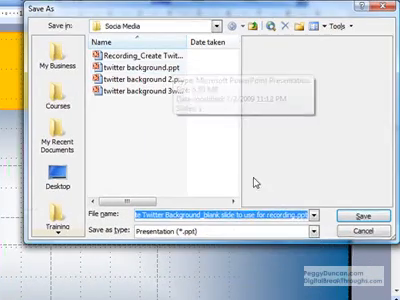
click(304, 240)
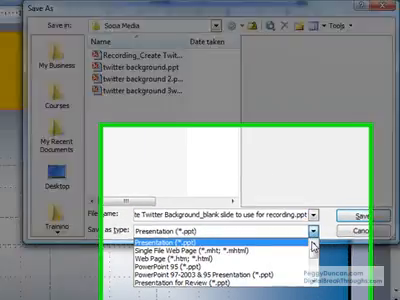